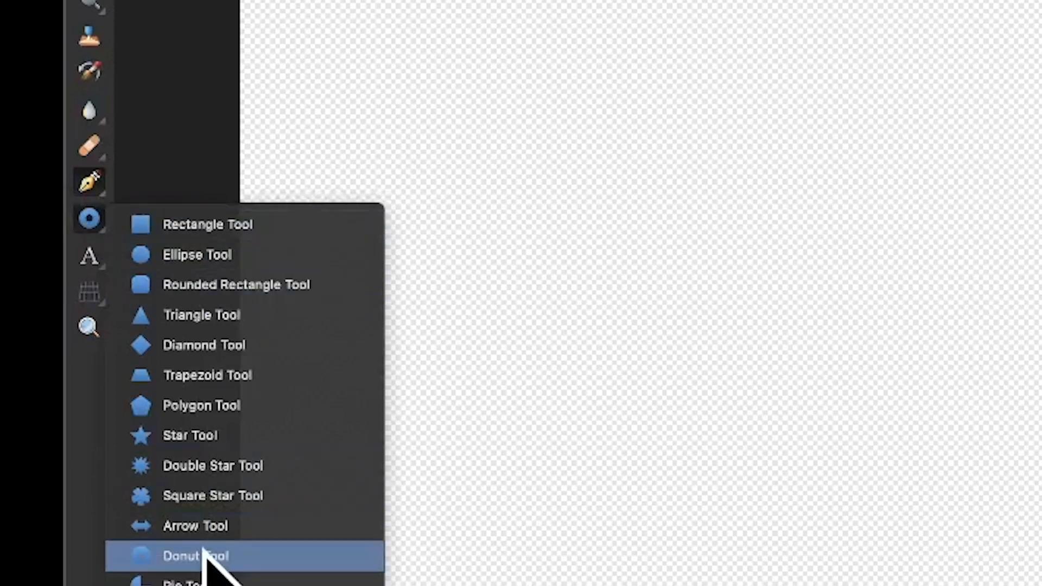
Step: Draw a donut with the Donut Tool and clear its outline colour for the gradient fill
{"action": "left_click", "coordinate": [190, 556]}
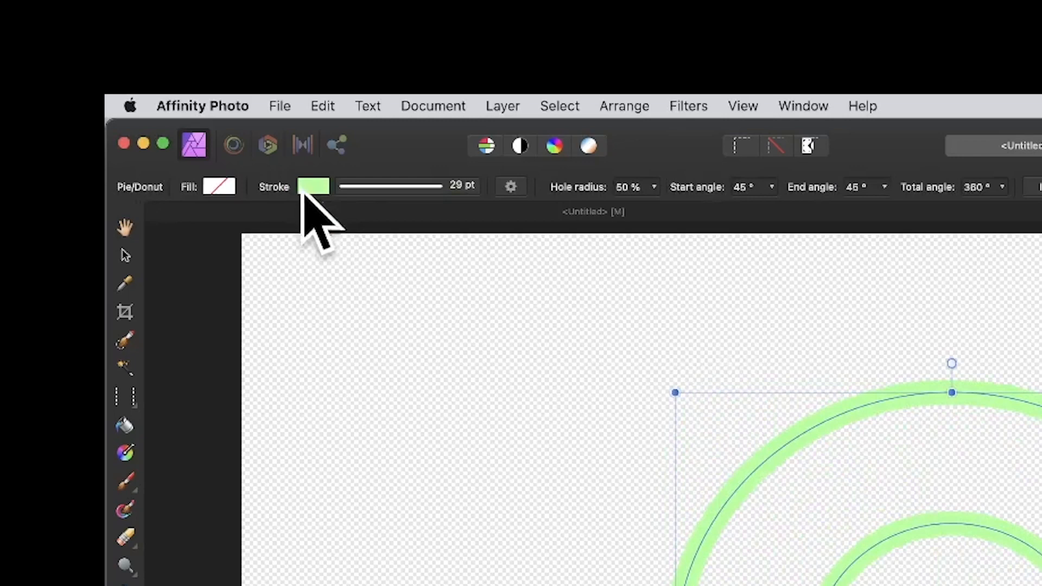
{"action": "left_click", "coordinate": [312, 186]}
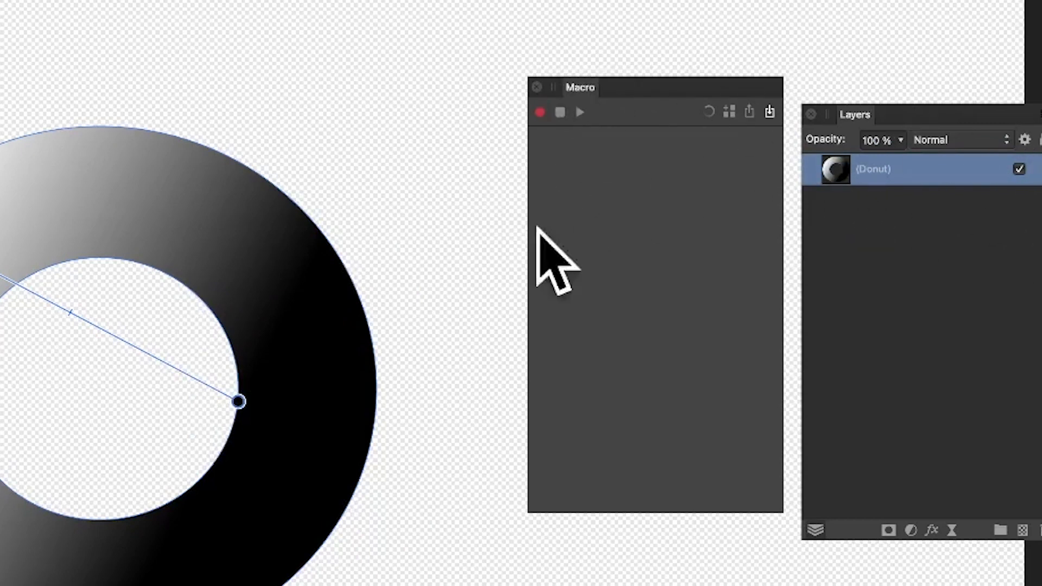
Step: Begin recording a new macro from the Macro panel with the donut layer selected
{"action": "left_click", "coordinate": [541, 112]}
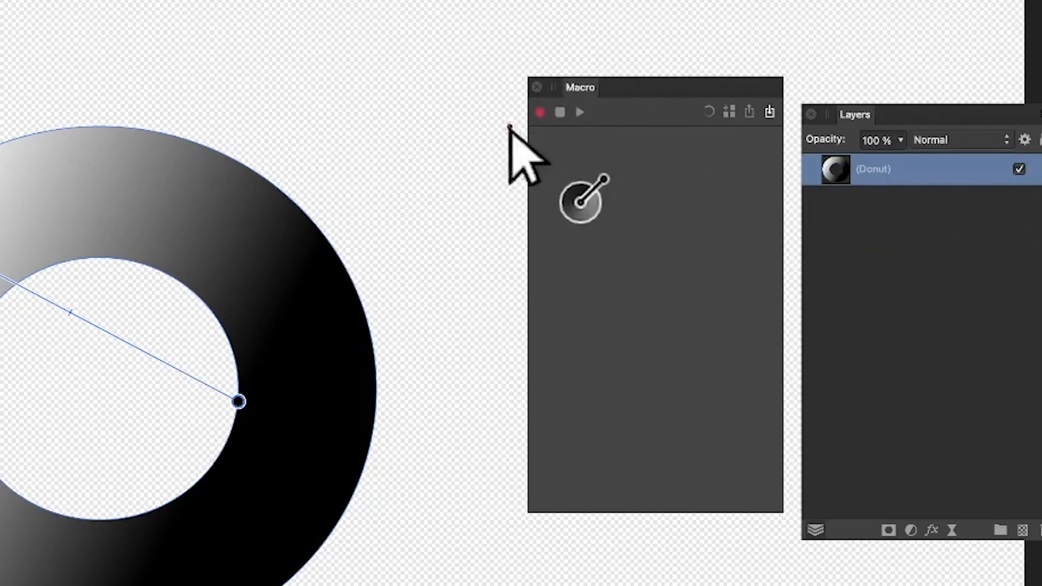
{"action": "left_click", "coordinate": [541, 113]}
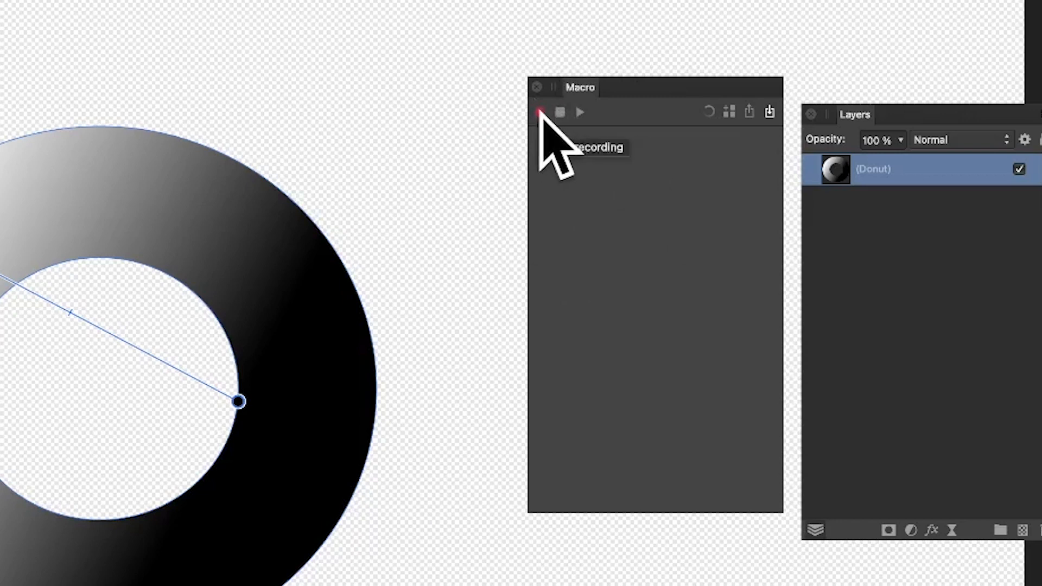
{"action": "left_click", "coordinate": [538, 111]}
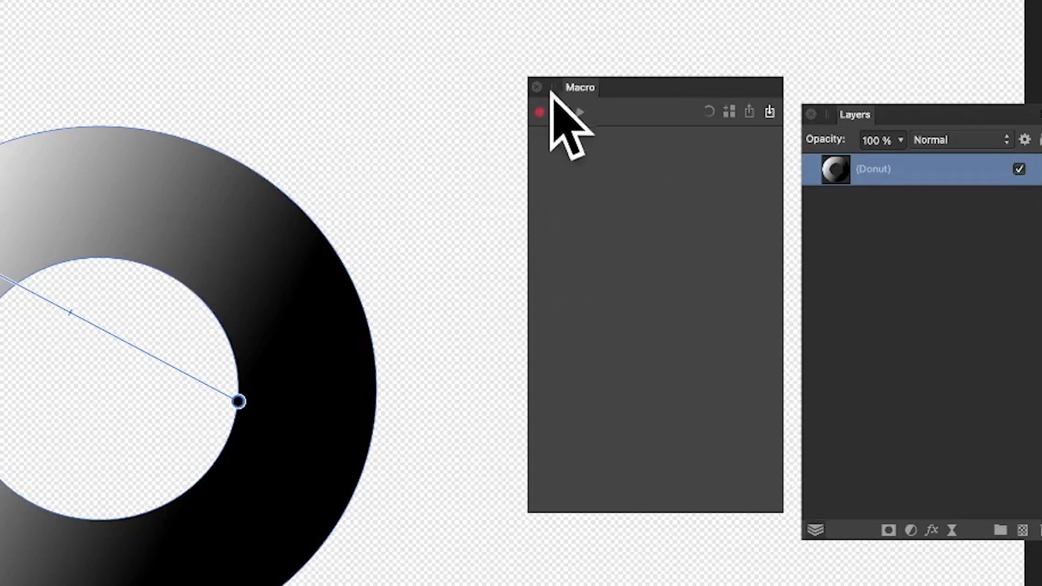
{"action": "left_click", "coordinate": [541, 113]}
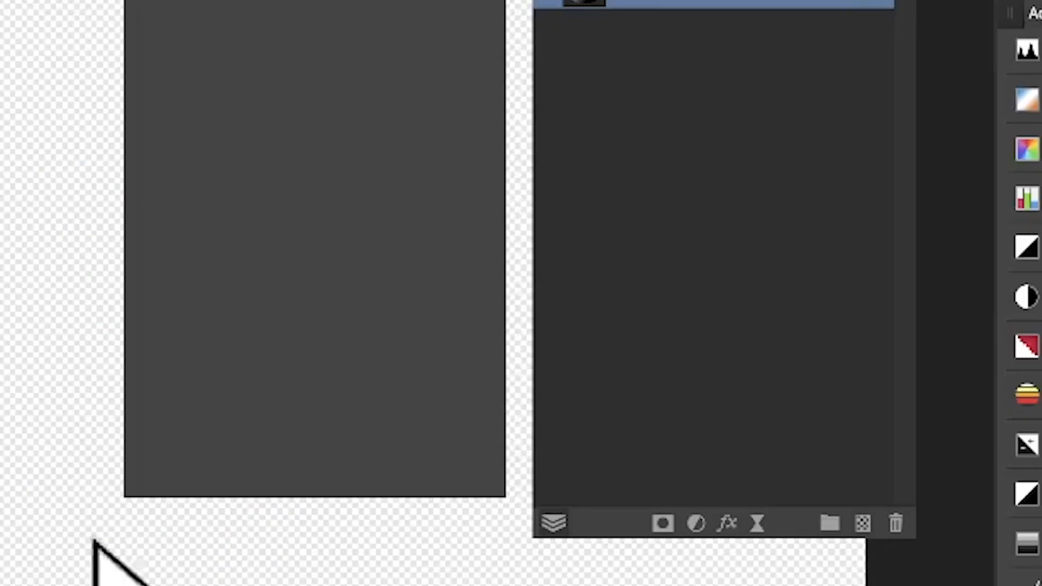
{"action": "mouse_move", "coordinate": [729, 522]}
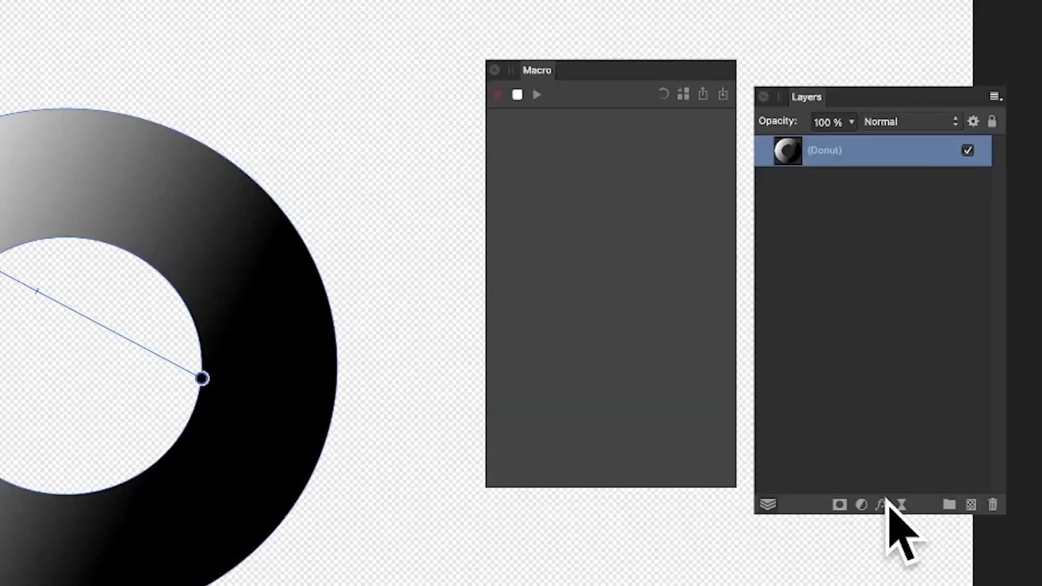
Step: Raise the donut's Outer Shadow intensity and enable a 3D effect with radius about 23 px
{"action": "left_click", "coordinate": [879, 504]}
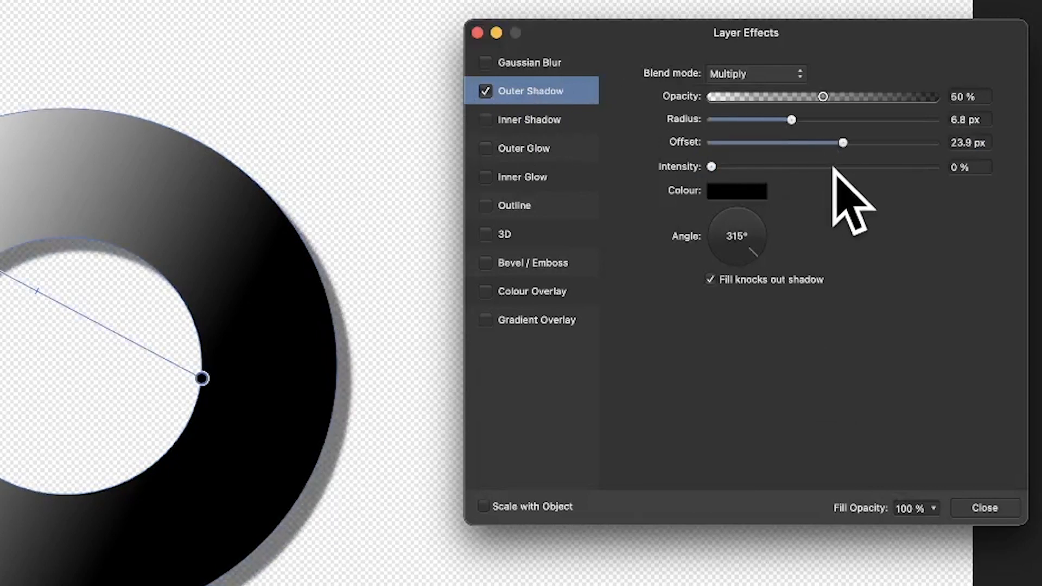
{"action": "left_click_drag", "start_coordinate": [712, 167], "coordinate": [844, 168]}
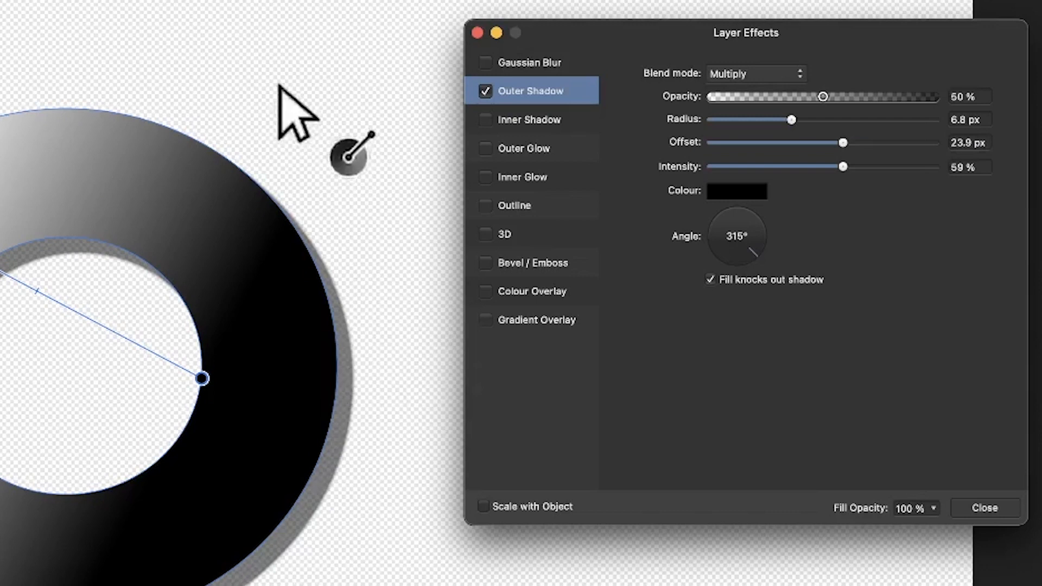
{"action": "left_click", "coordinate": [484, 234]}
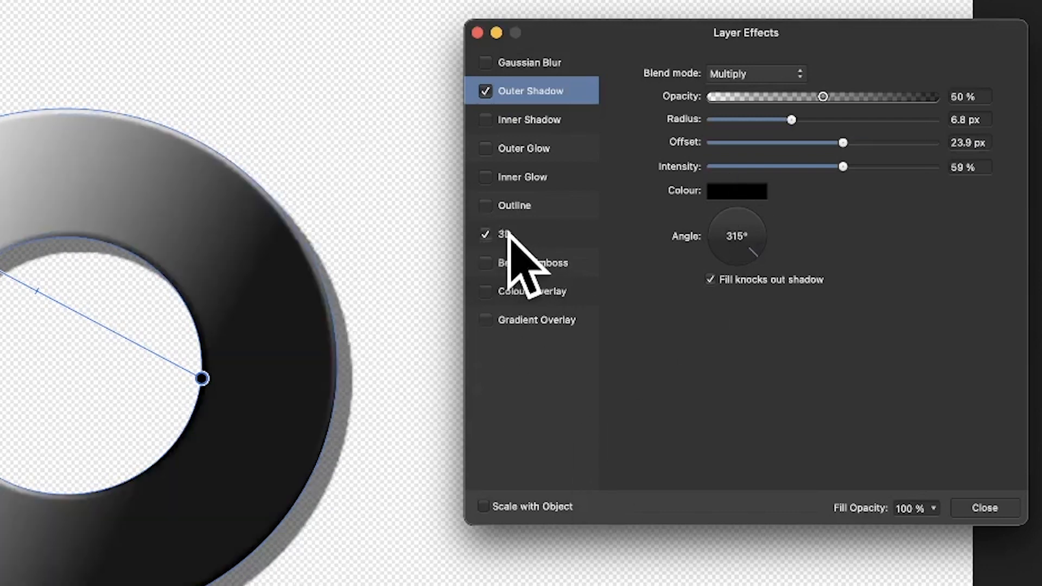
{"action": "left_click", "coordinate": [526, 234]}
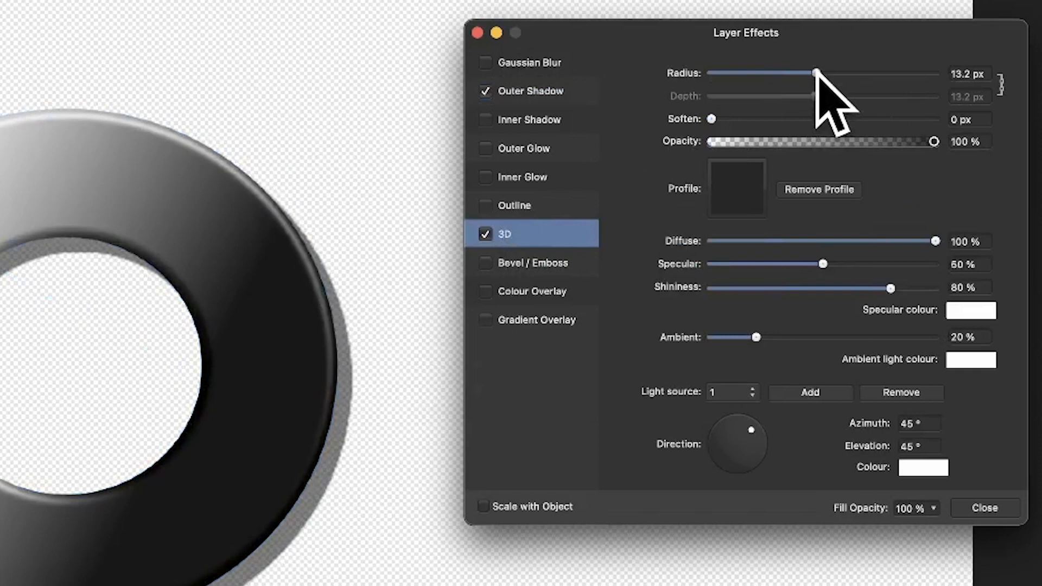
{"action": "left_click_drag", "start_coordinate": [817, 73], "coordinate": [836, 72]}
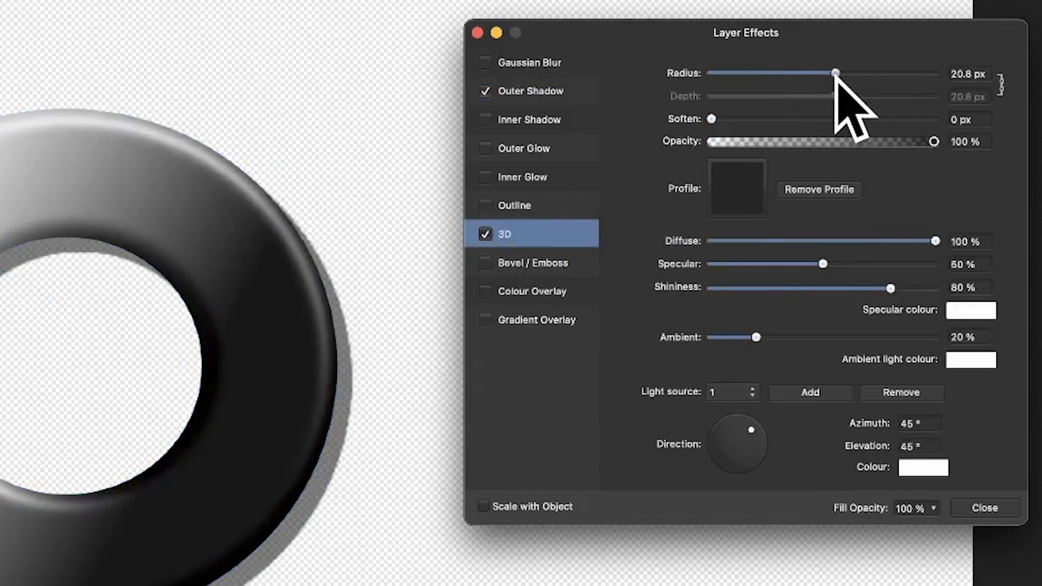
{"action": "left_click_drag", "start_coordinate": [836, 73], "coordinate": [843, 73]}
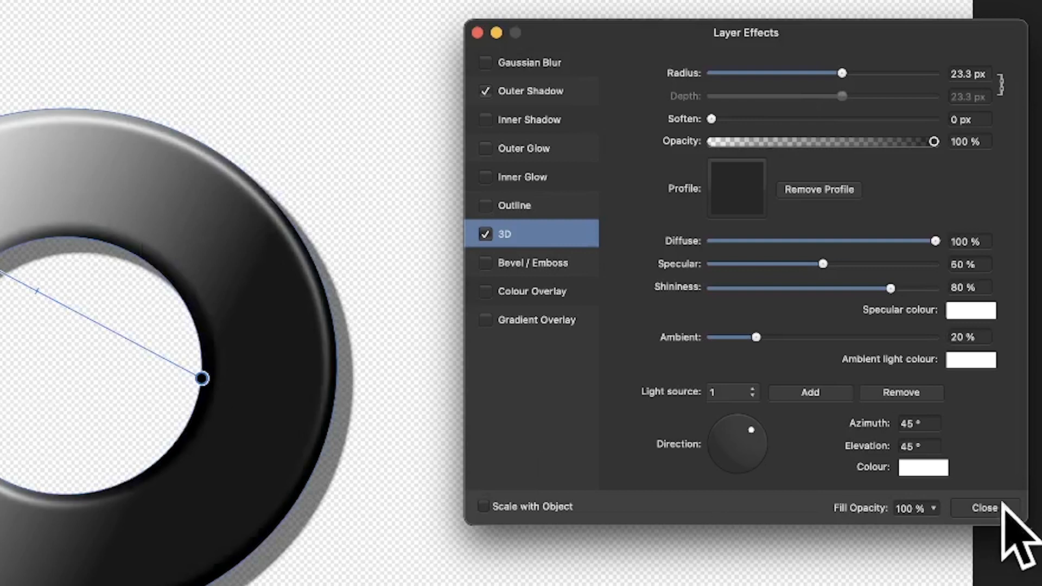
{"action": "mouse_move", "coordinate": [872, 73]}
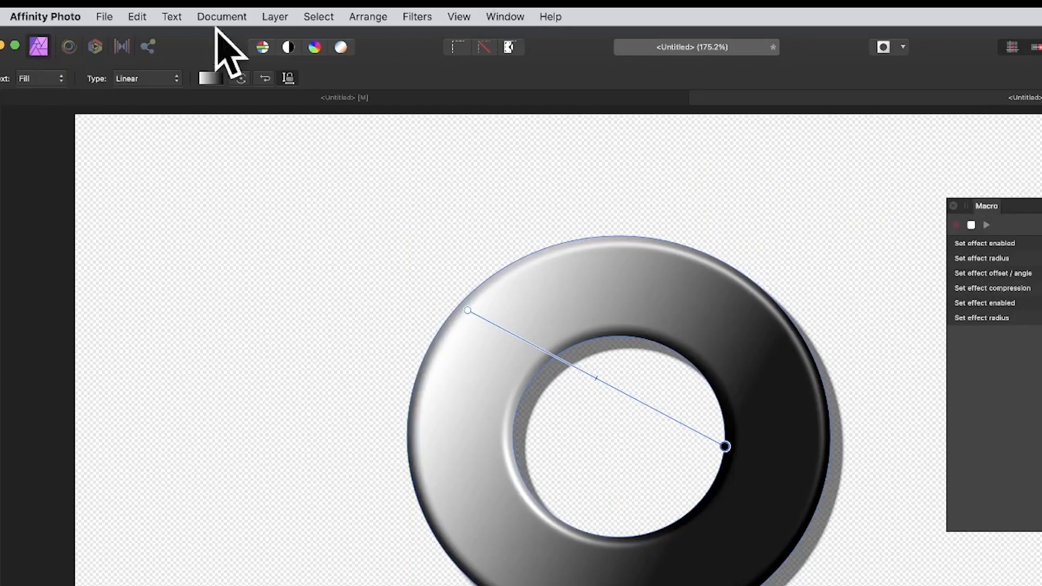
Step: Rasterise the donut layer with Preserve layer FX unticked, baking the effects in
{"action": "left_click", "coordinate": [274, 16]}
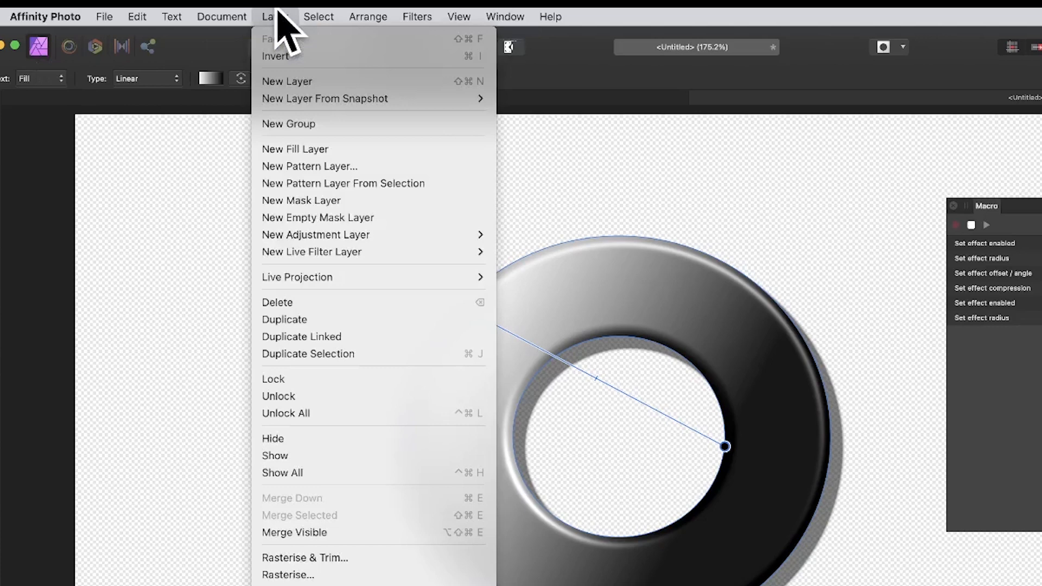
{"action": "mouse_move", "coordinate": [288, 575]}
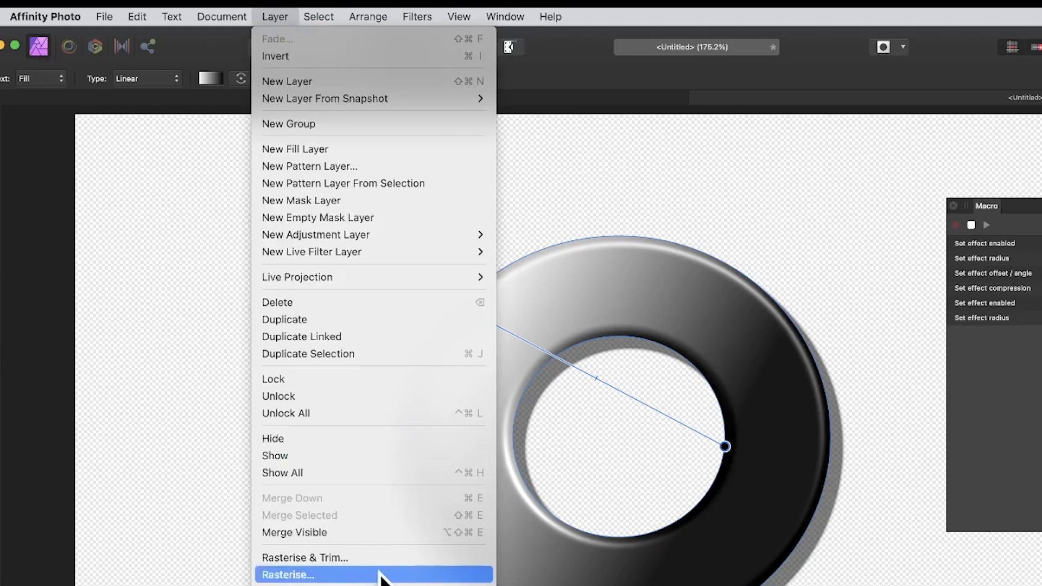
{"action": "left_click", "coordinate": [288, 576]}
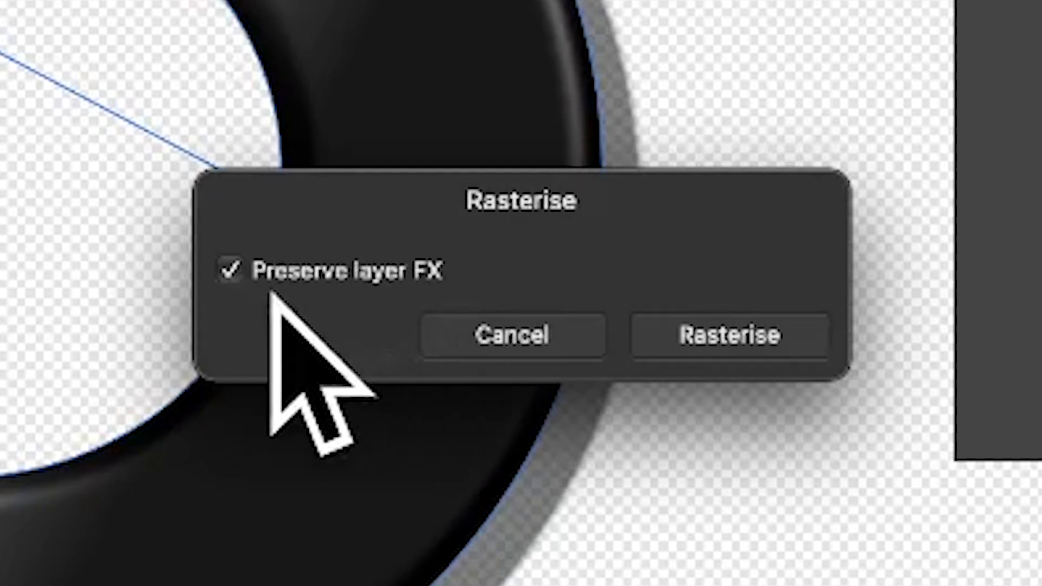
{"action": "left_click", "coordinate": [225, 270]}
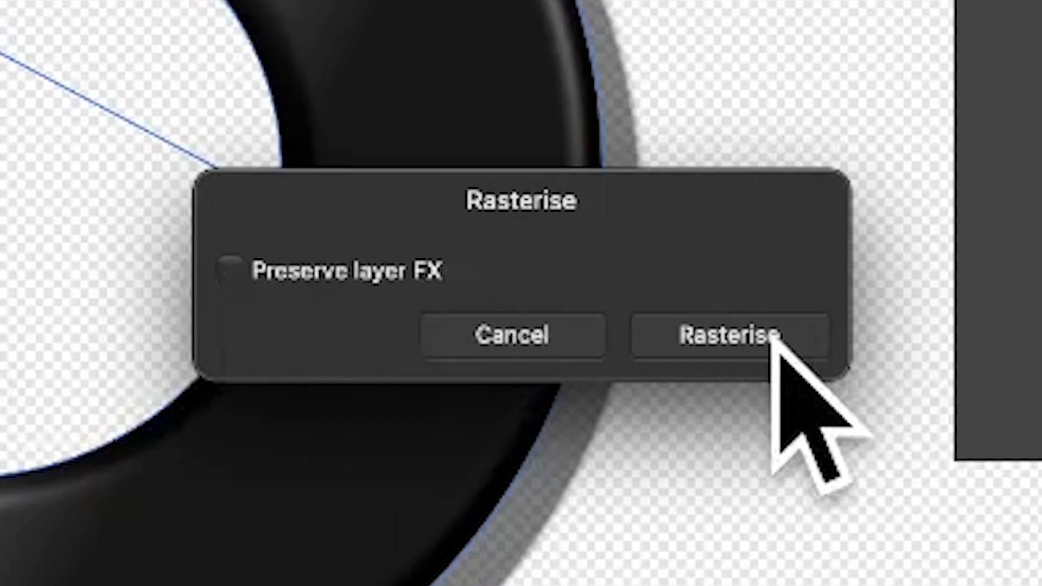
{"action": "left_click", "coordinate": [727, 336]}
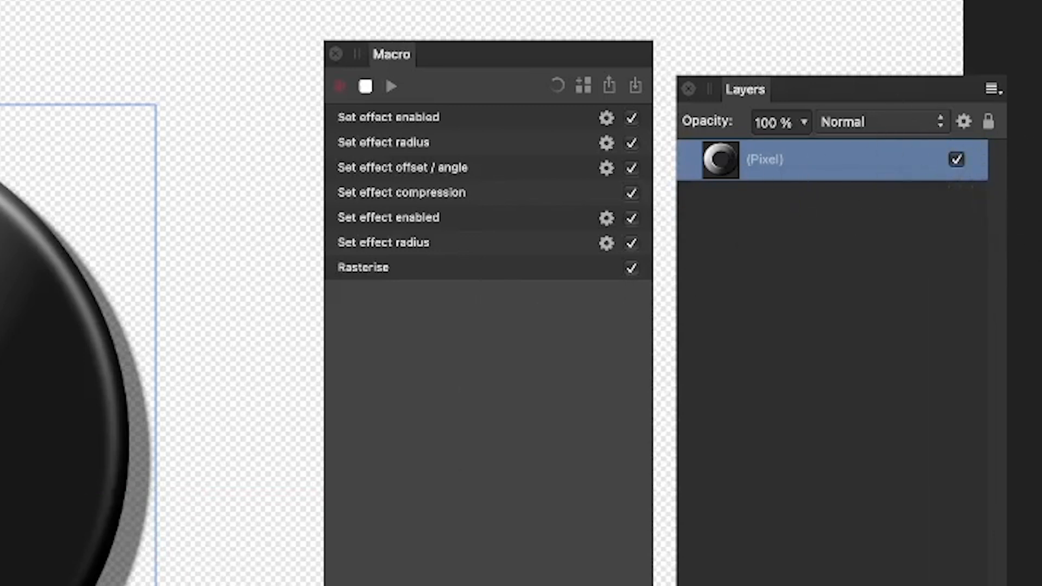
Step: Create a New Pattern Layer From Selection and enable Mirror for alternate tiles
{"action": "left_click", "coordinate": [157, 1]}
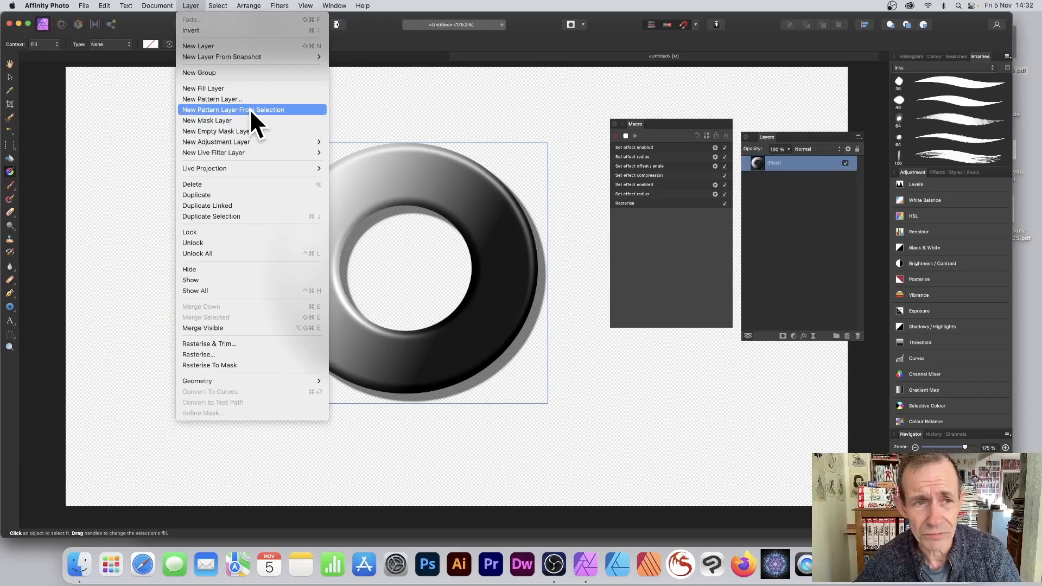
{"action": "left_click", "coordinate": [233, 109]}
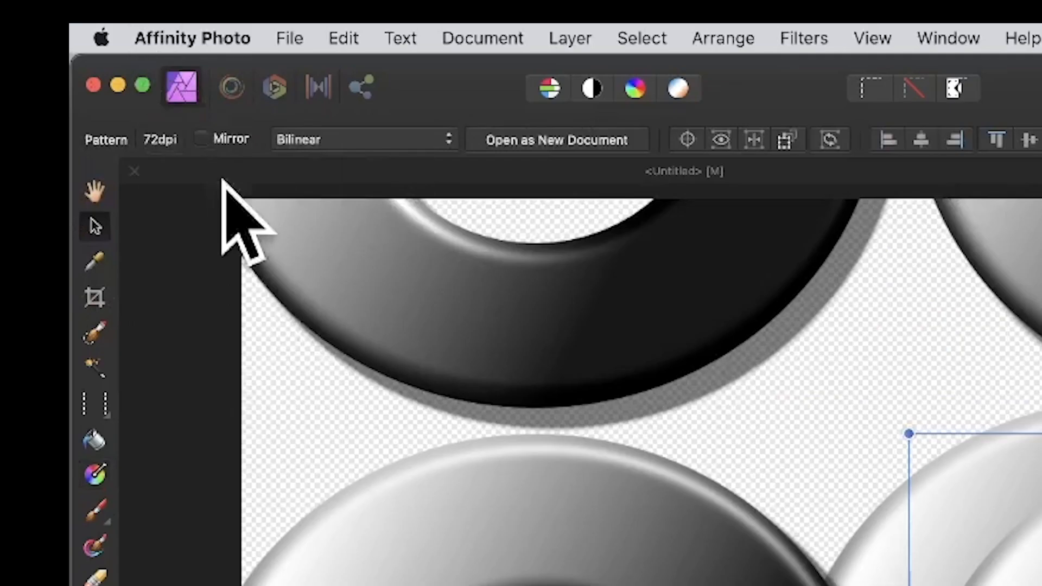
{"action": "left_click", "coordinate": [198, 139]}
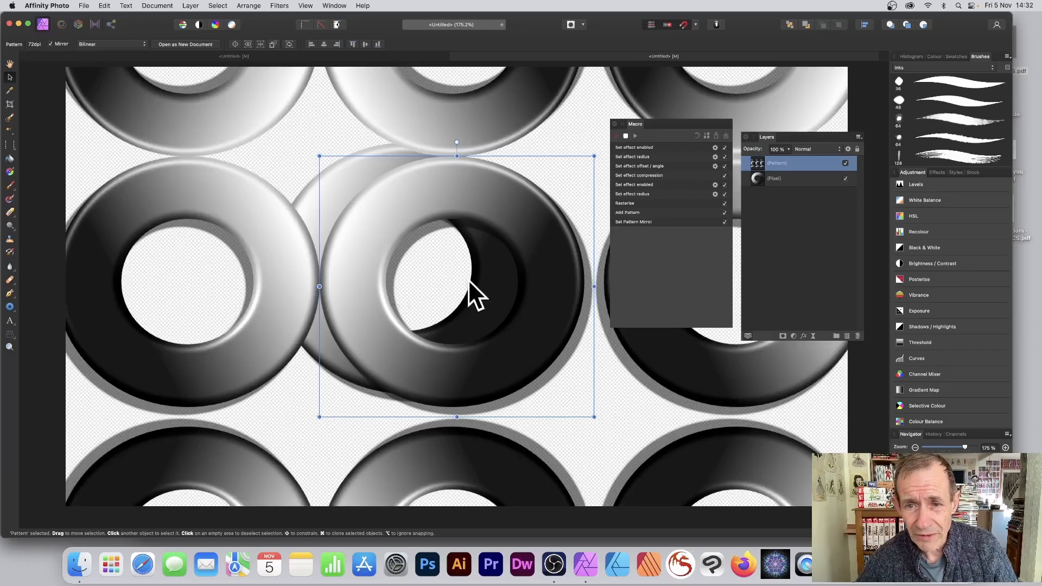
{"action": "mouse_move", "coordinate": [675, 241]}
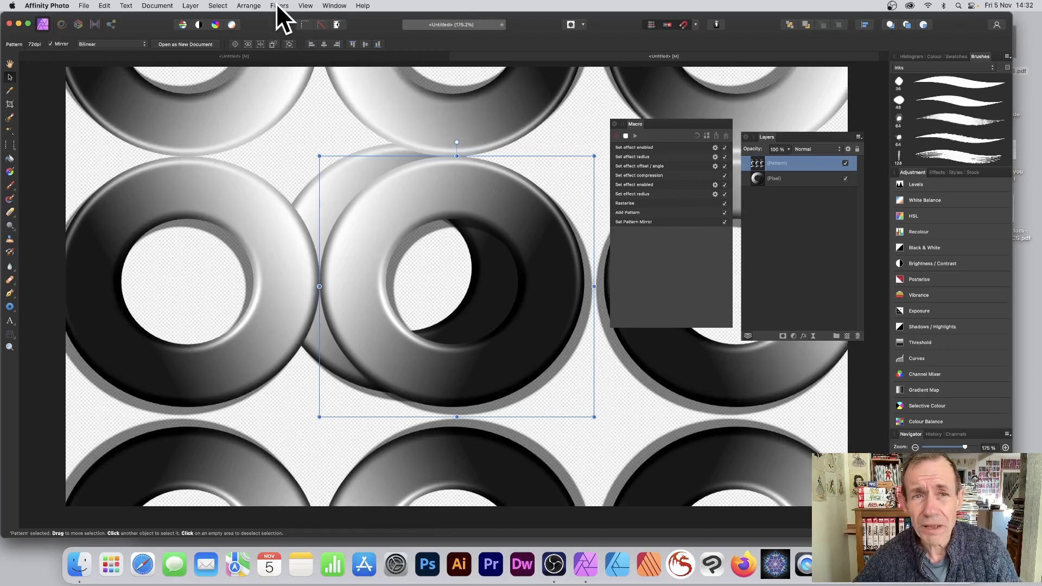
Step: Apply the Deform distort filter, dragging two handles to twist and stretch the donut pattern
{"action": "left_click", "coordinate": [279, 6]}
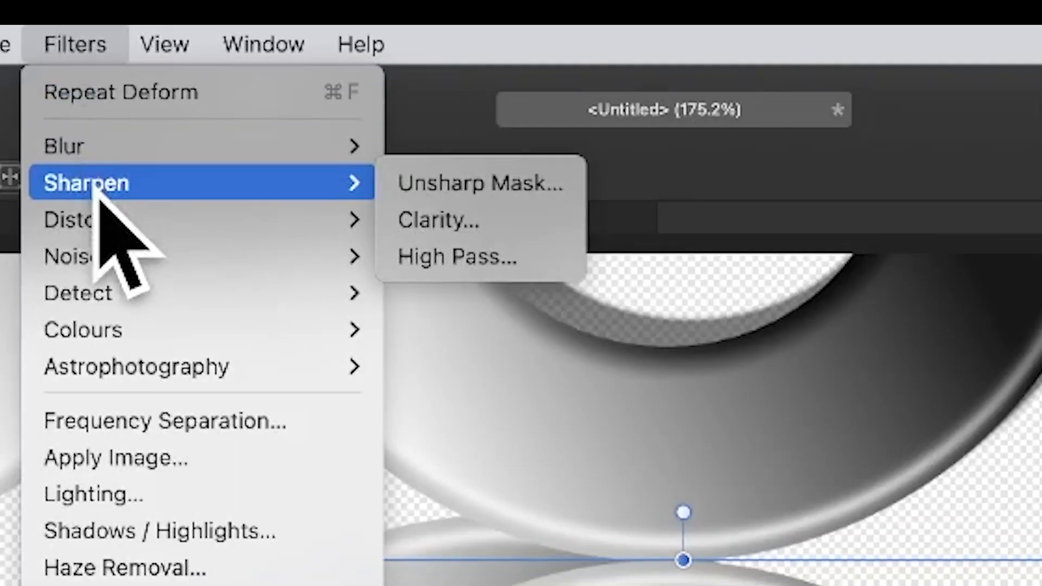
{"action": "mouse_move", "coordinate": [79, 219]}
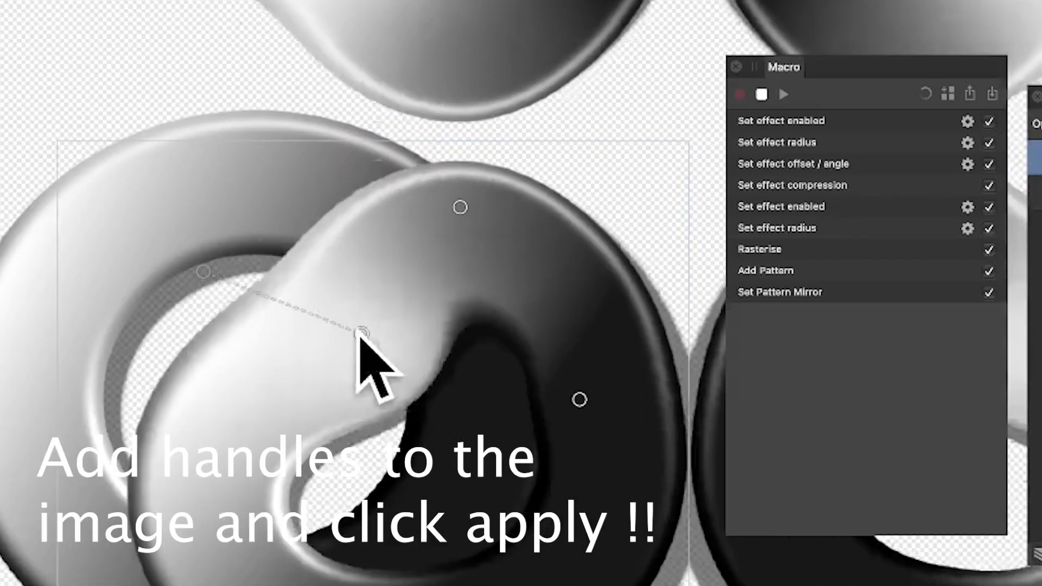
{"action": "left_click_drag", "start_coordinate": [362, 332], "coordinate": [300, 166]}
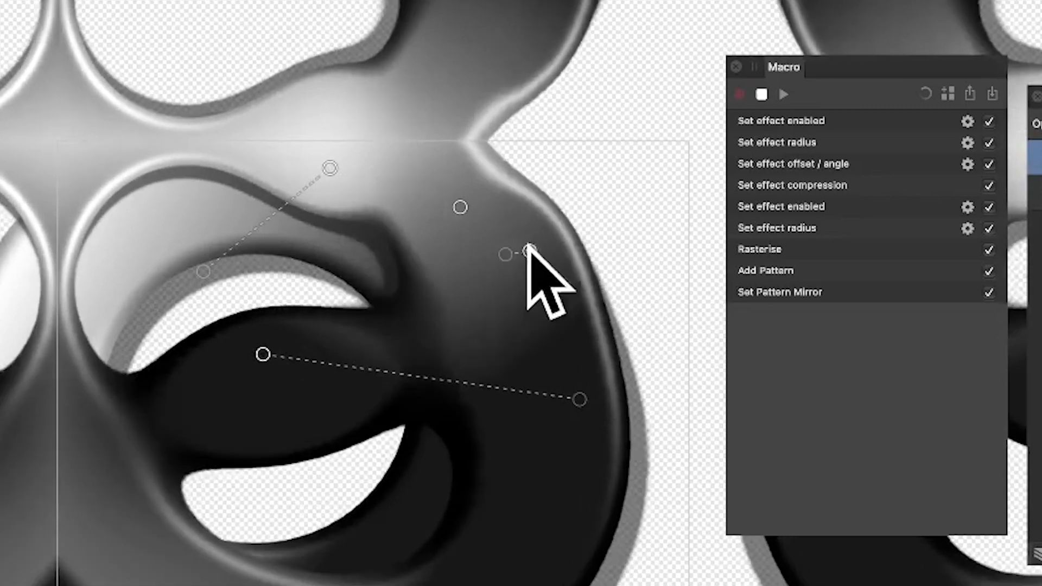
{"action": "left_click_drag", "start_coordinate": [528, 250], "coordinate": [621, 275]}
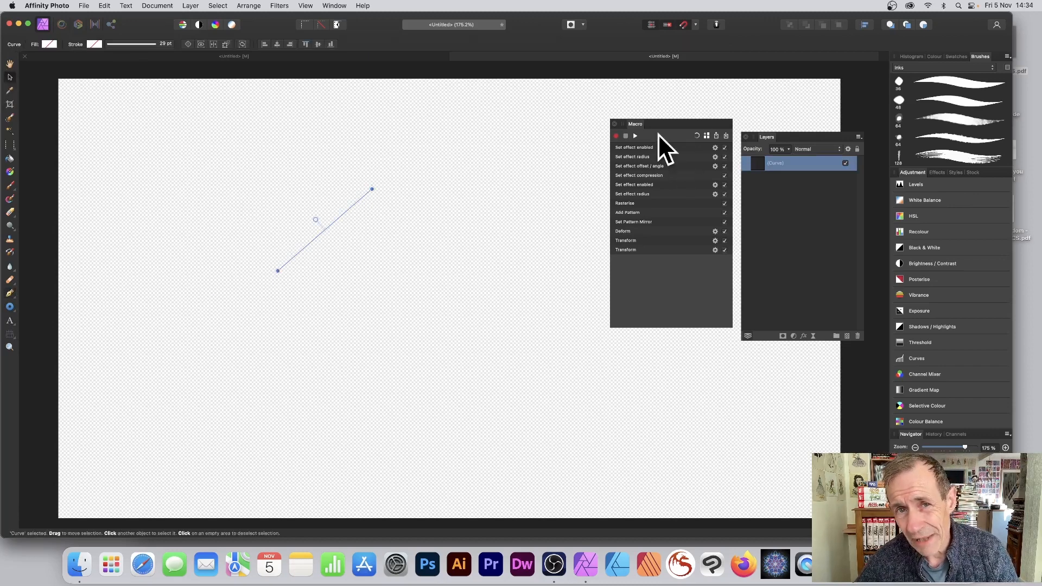
{"action": "mouse_move", "coordinate": [447, 171]}
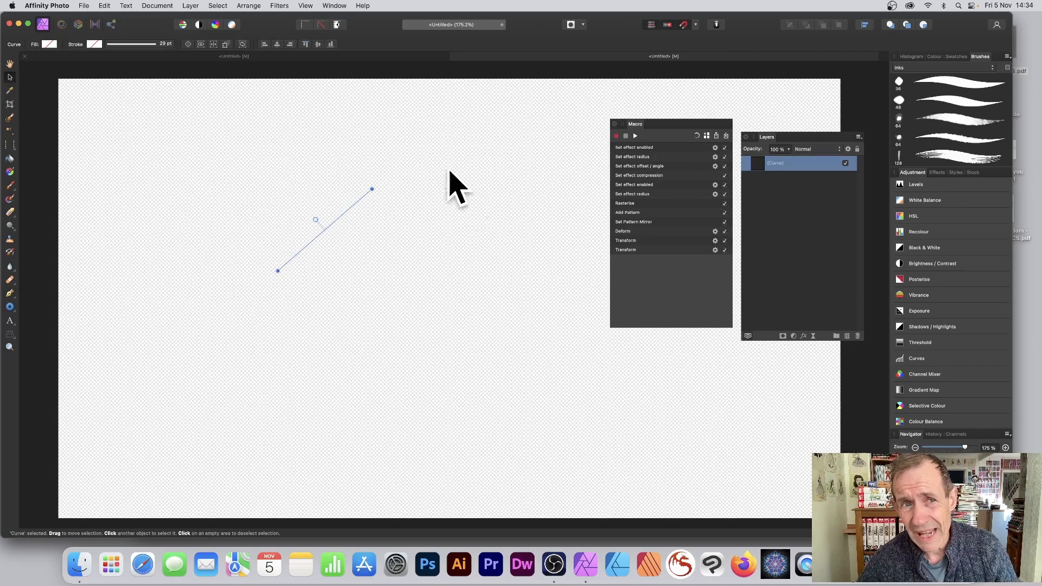
{"action": "mouse_move", "coordinate": [419, 246]}
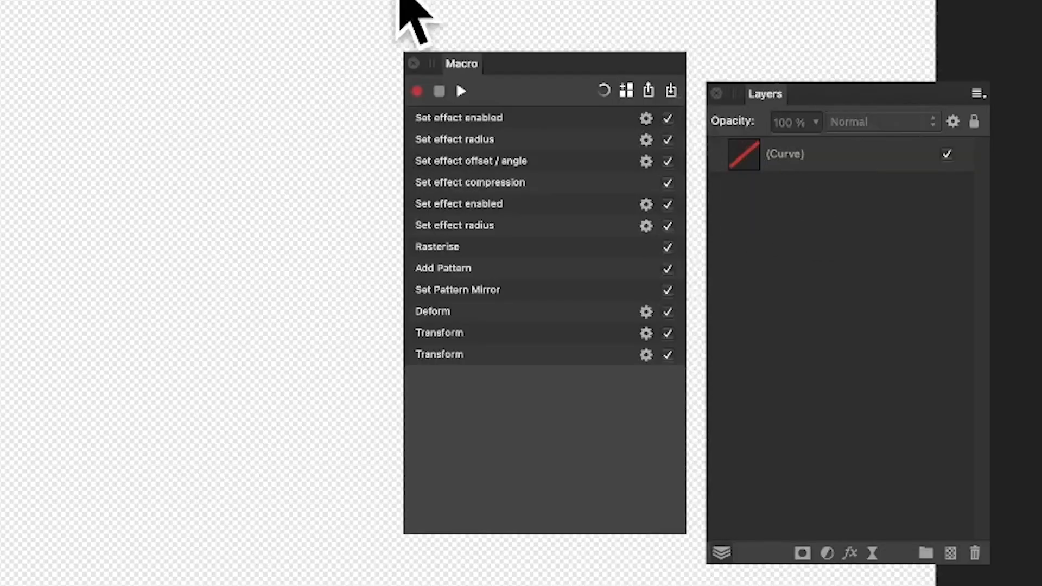
Step: Play the recorded macro on the red Pen-tool curve to produce a warped pattern layer
{"action": "left_click", "coordinate": [460, 91]}
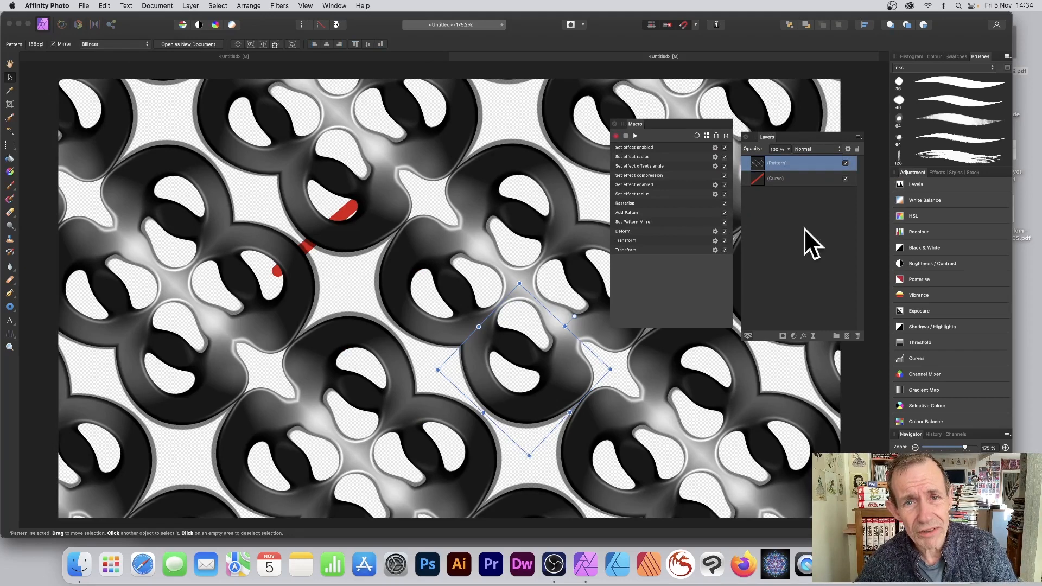
{"action": "mouse_move", "coordinate": [364, 201]}
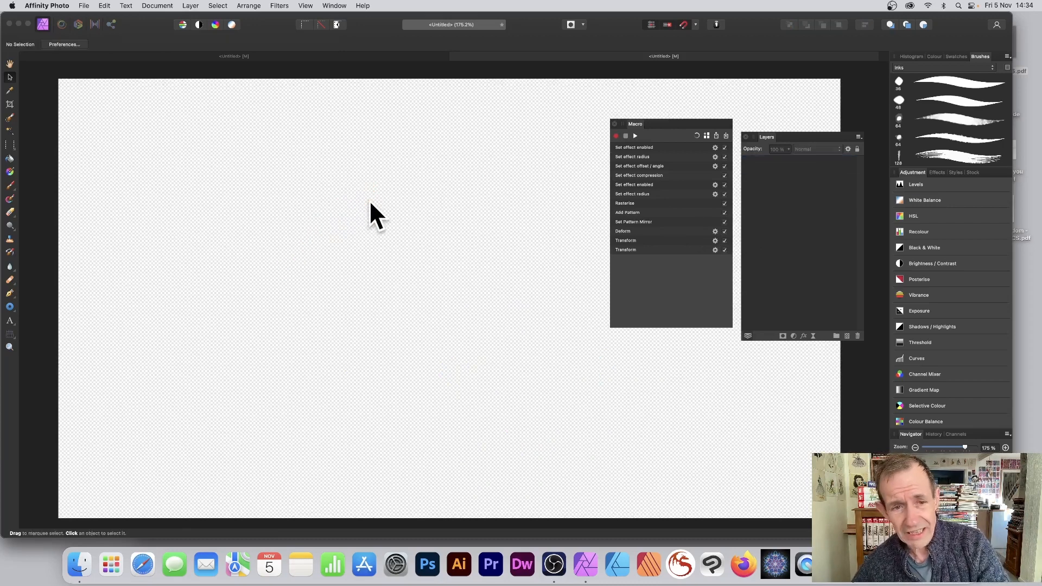
{"action": "mouse_move", "coordinate": [877, 323]}
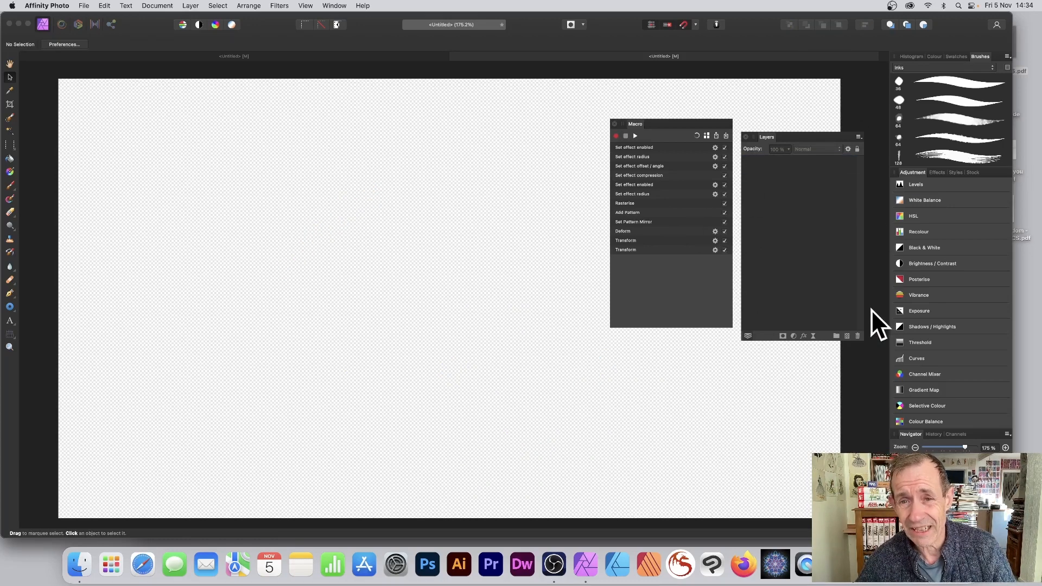
Step: Replay the macro with nothing selected, then resize the top pattern layer to change the overlap
{"action": "left_click", "coordinate": [635, 135]}
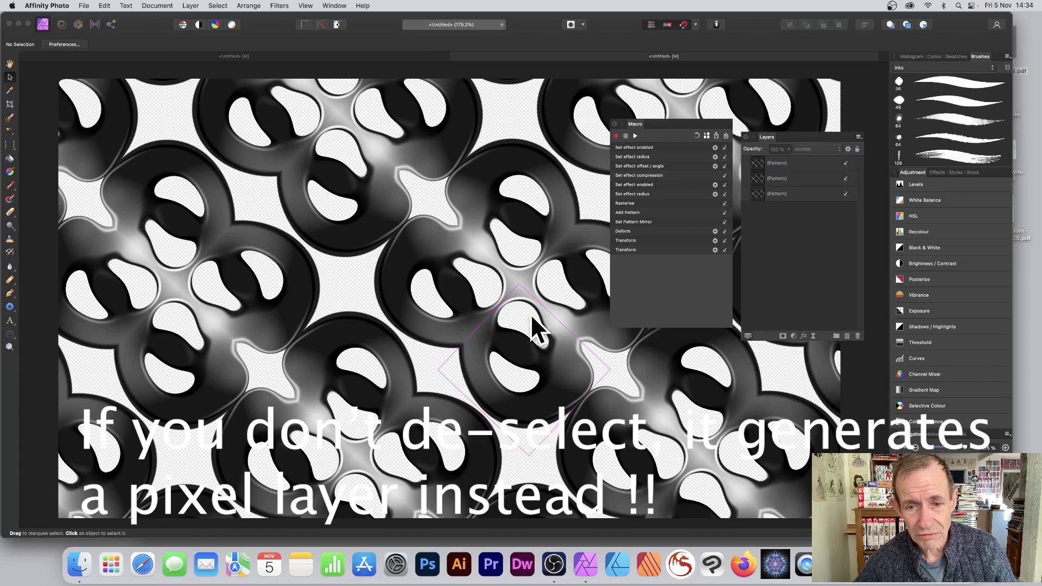
{"action": "left_click", "coordinate": [798, 163]}
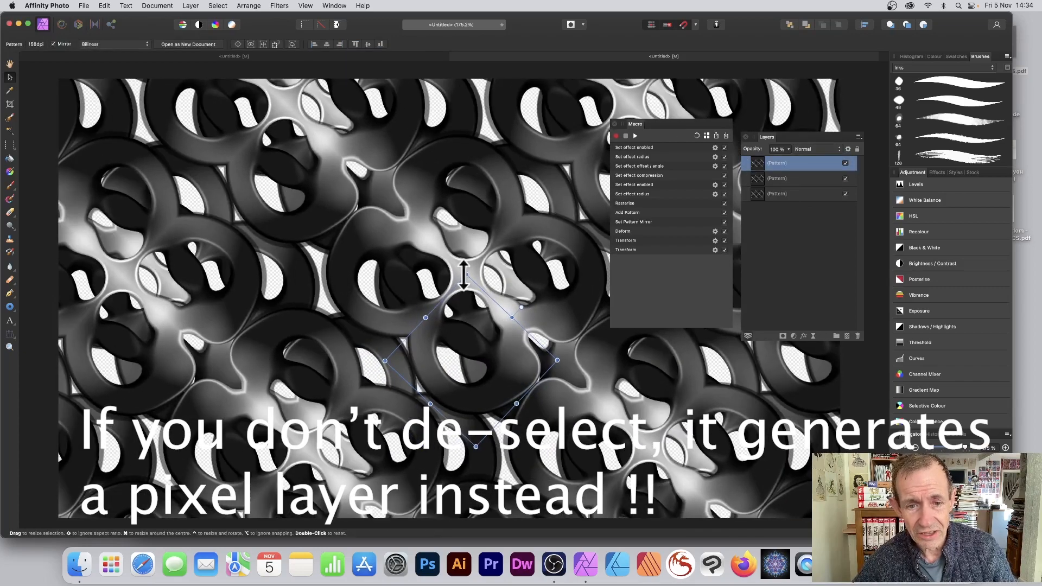
{"action": "left_click_drag", "start_coordinate": [465, 275], "coordinate": [476, 348]}
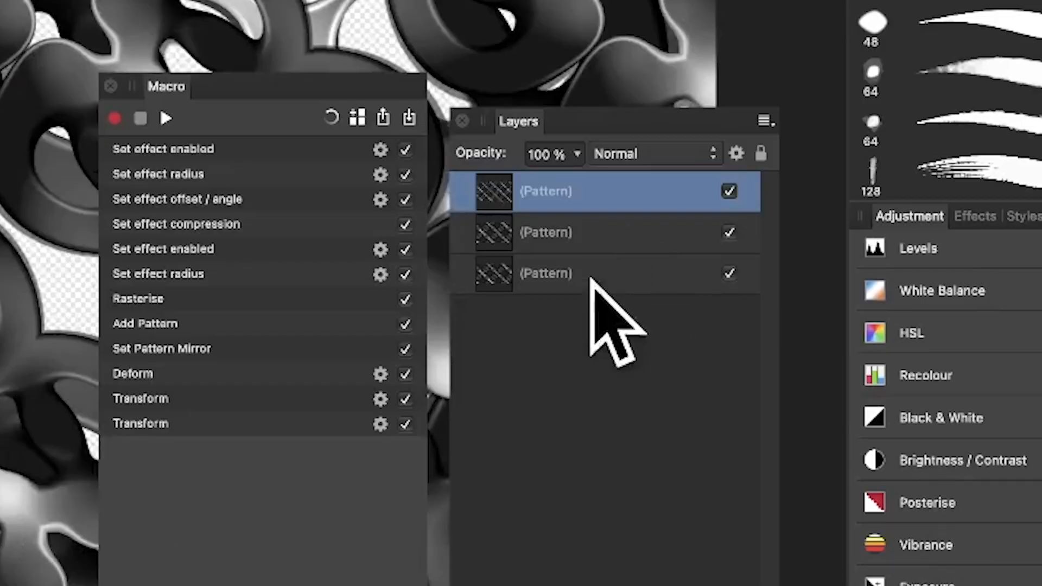
Step: Select all three Pattern layers and combine them with Layer > Merge Selected
{"action": "left_click", "coordinate": [566, 273]}
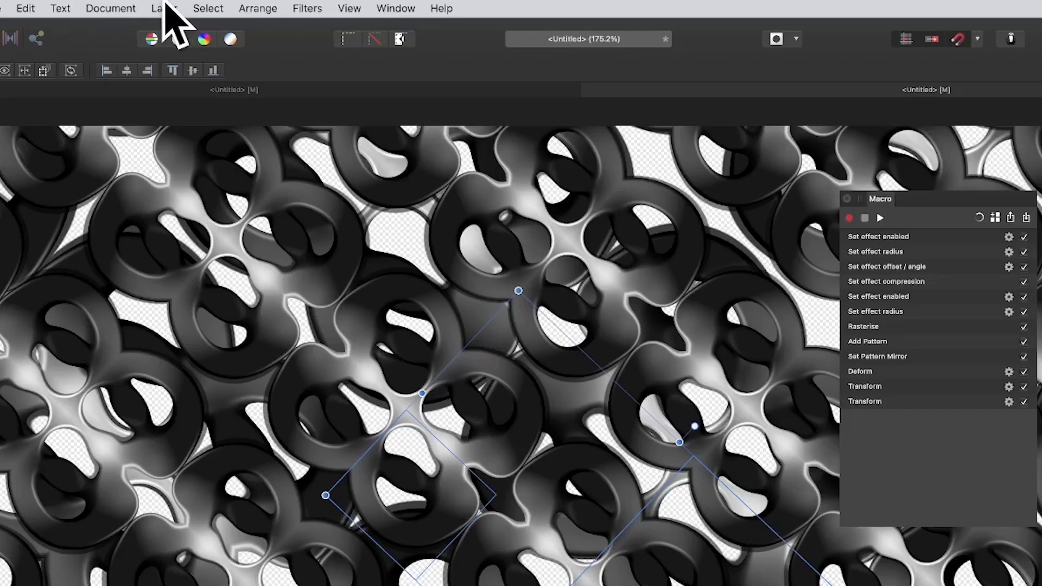
{"action": "left_click", "coordinate": [164, 9]}
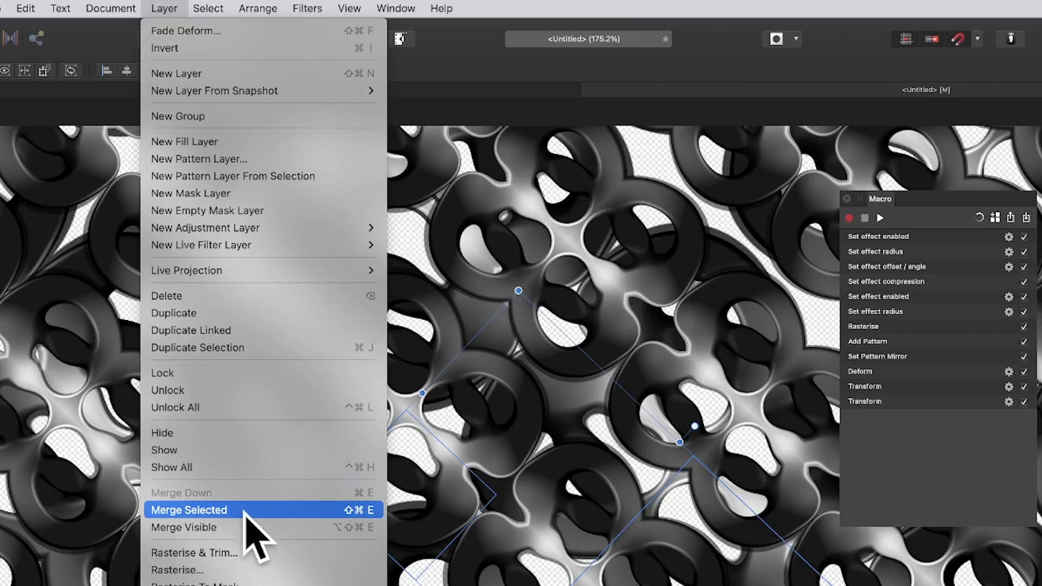
{"action": "left_click", "coordinate": [189, 510]}
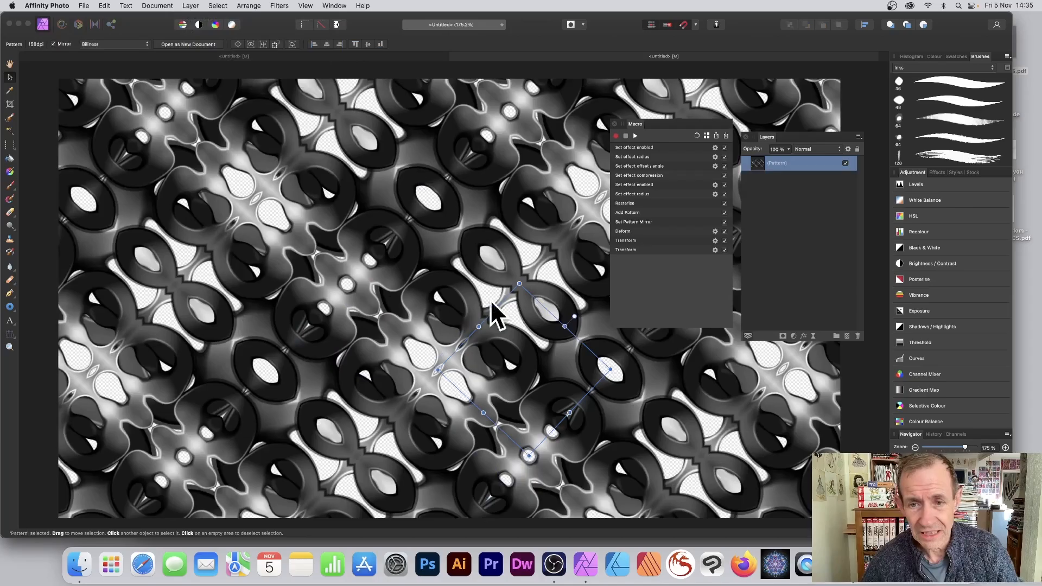
{"action": "mouse_move", "coordinate": [57, 96]}
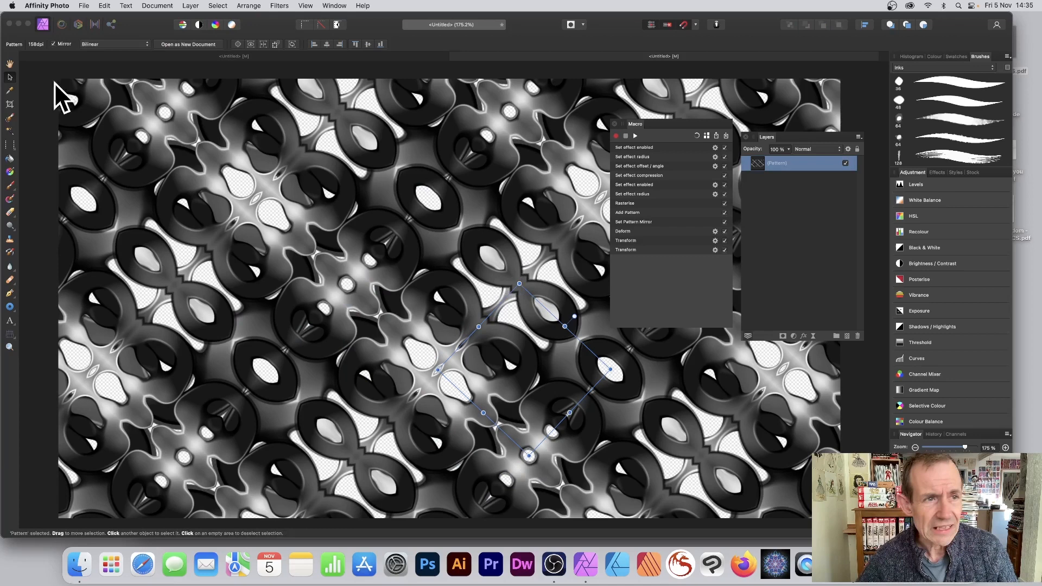
{"action": "mouse_move", "coordinate": [105, 79]}
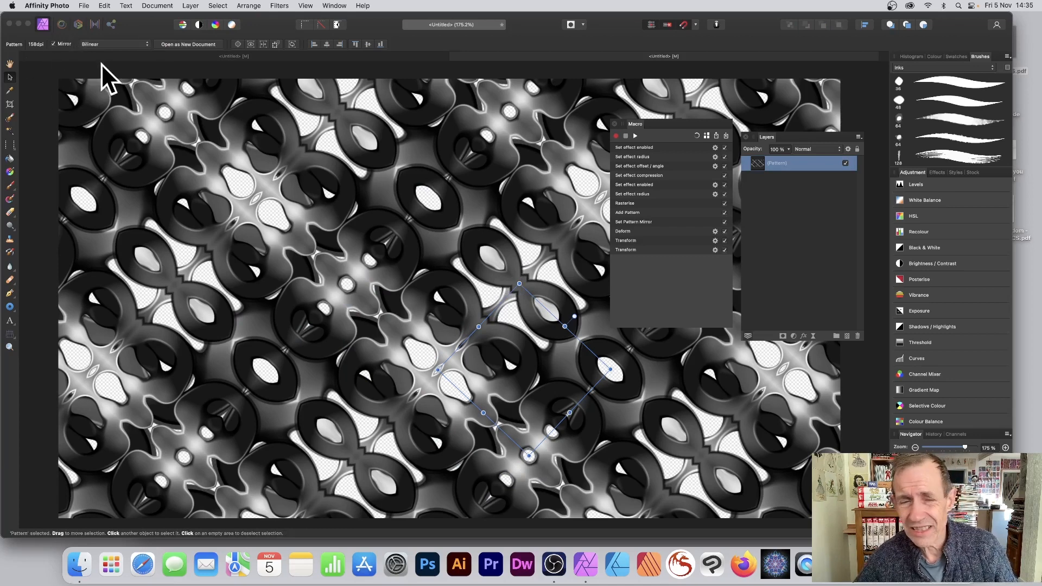
{"action": "mouse_move", "coordinate": [95, 65]}
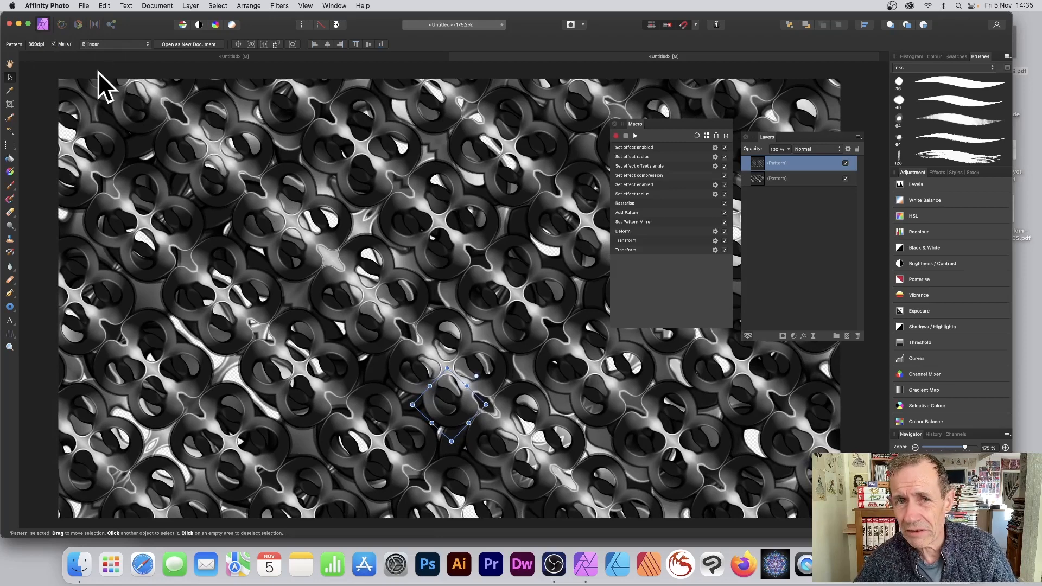
Step: Select both the merged and the new smaller Pattern layers together
{"action": "left_click", "coordinate": [776, 178]}
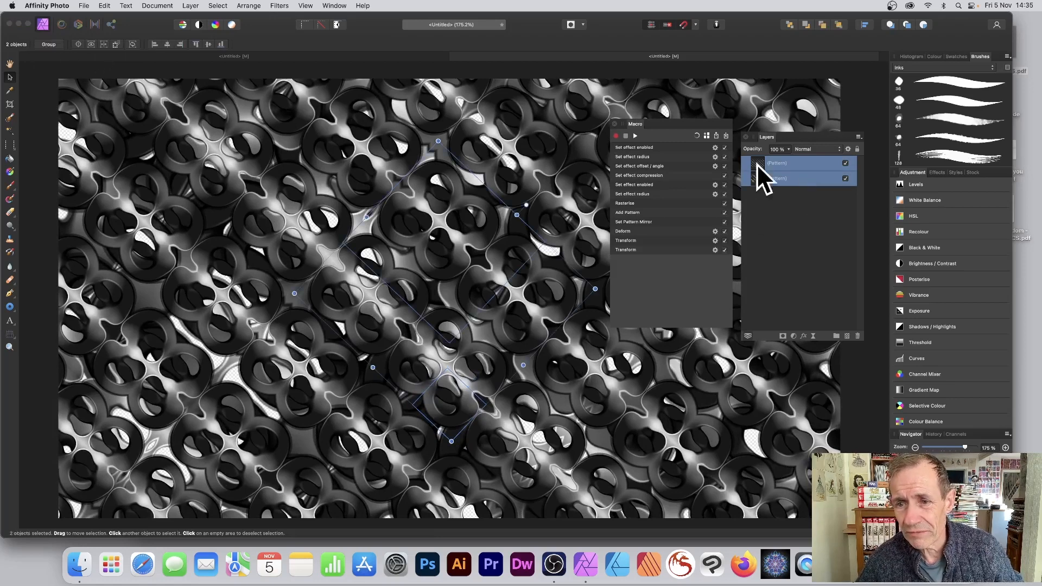